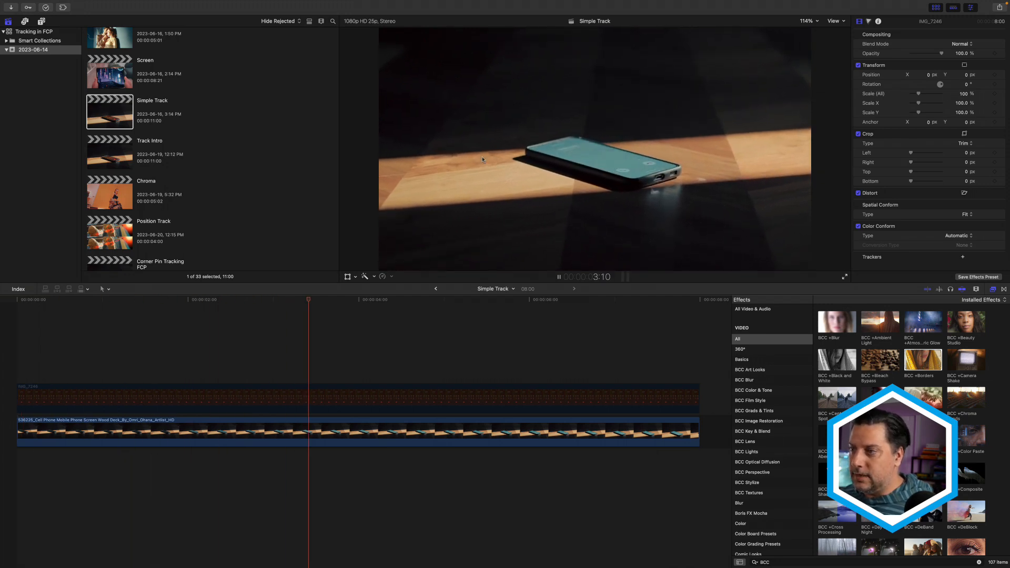
- Enable the IMG_7246 call-screen clip so it displays over the phone footage
click(480, 300)
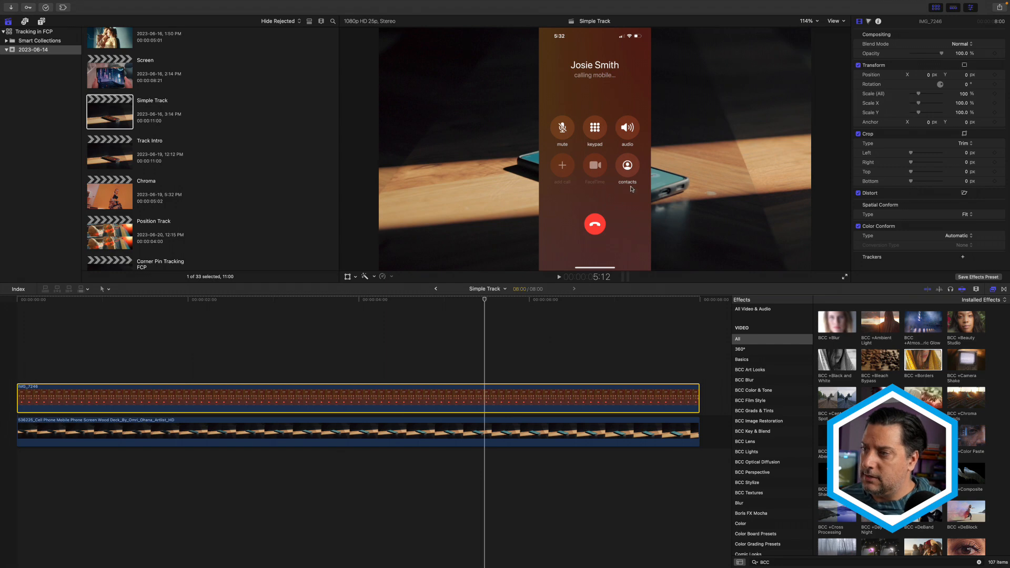
mouse_move(631, 188)
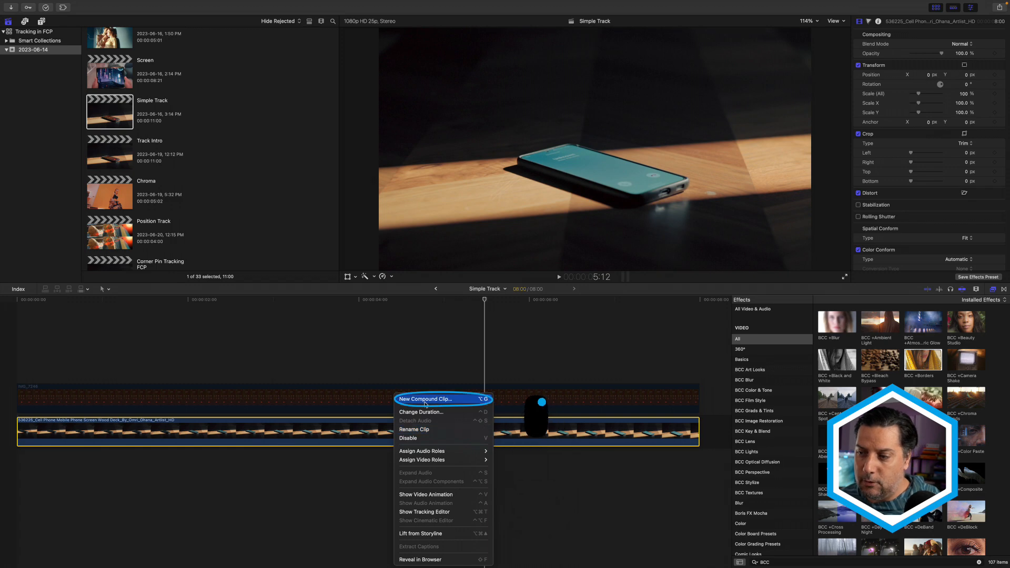
- Convert the phone footage into a compound clip named Mocha Track CF
click(424, 398)
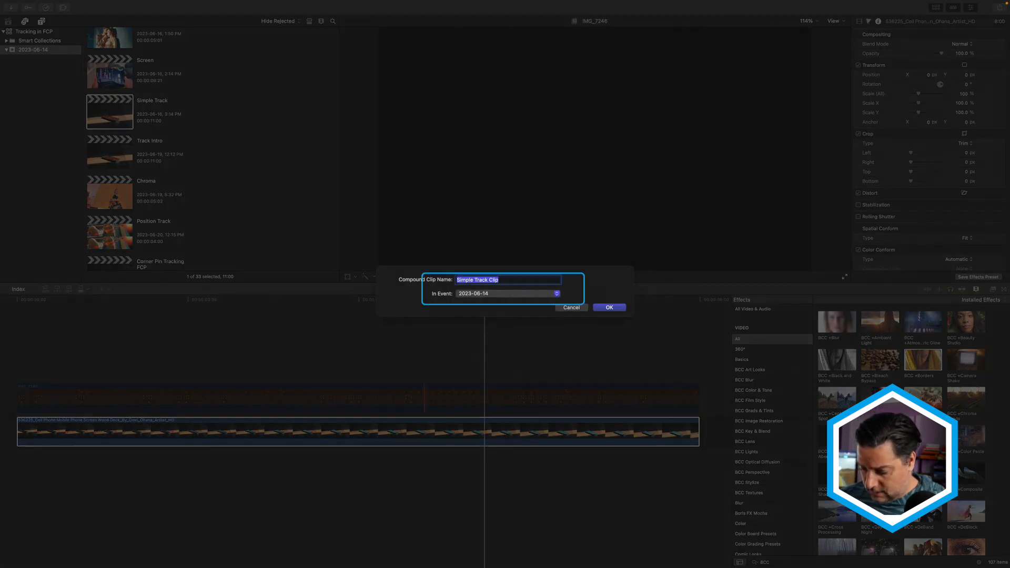
text(Mocha Track CP)
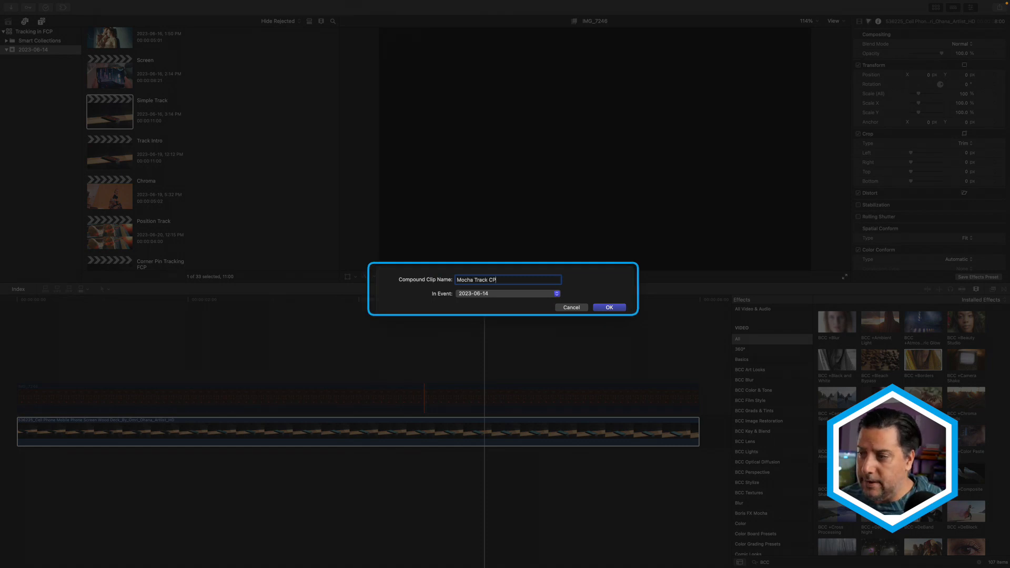
click(608, 307)
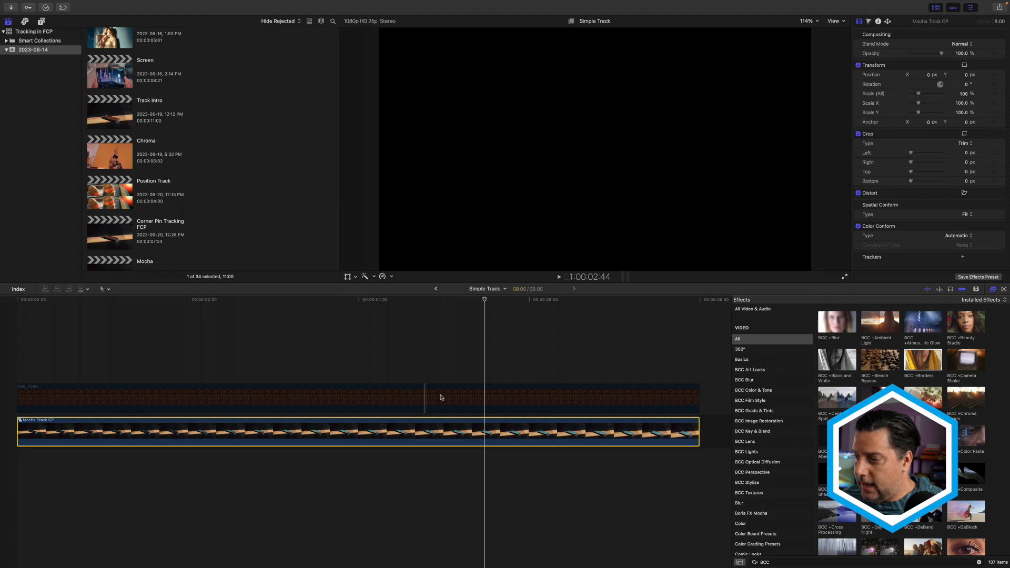
- Apply BCC +Transform to the compound clip and launch Mocha via Mocha Param Track
click(751, 472)
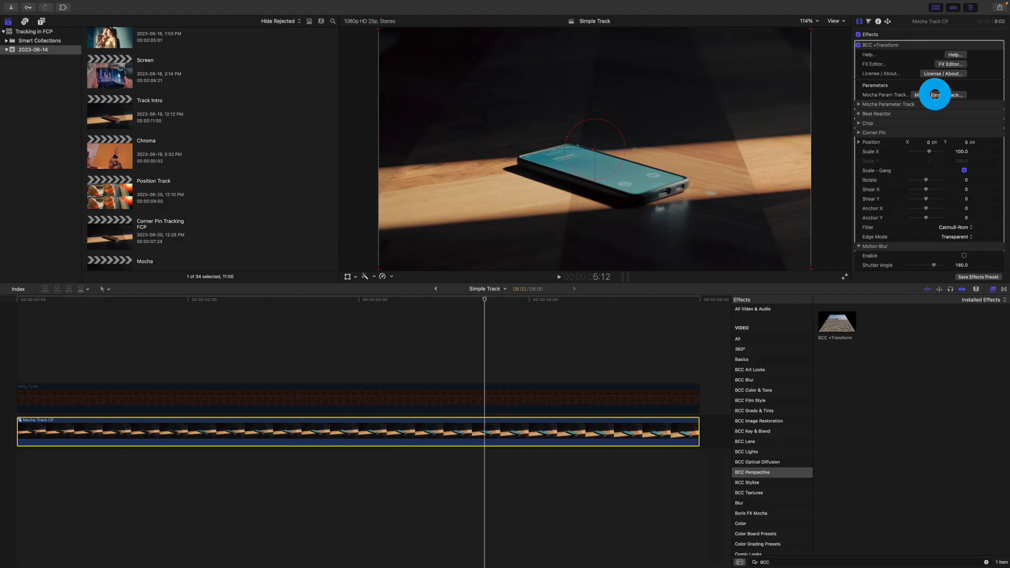
click(955, 95)
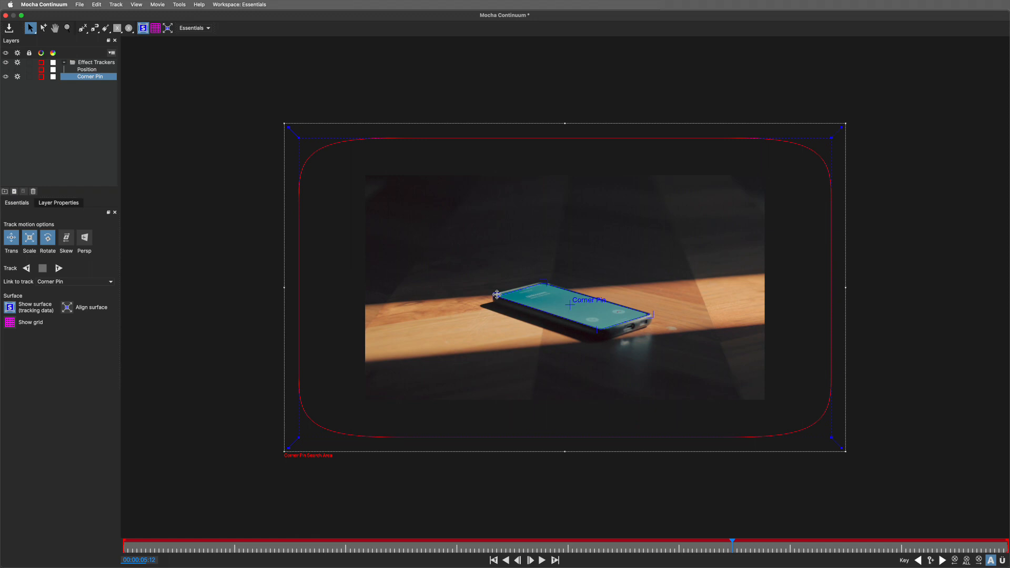
- Select the Corner Pin layer and fit its corners to the phone screen's edges
click(68, 27)
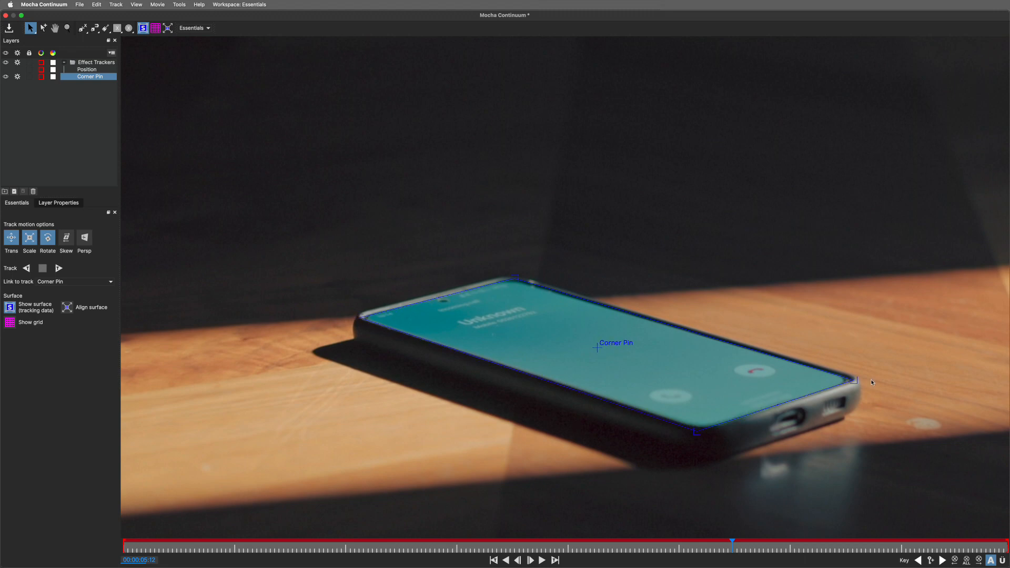
mouse_move(775, 262)
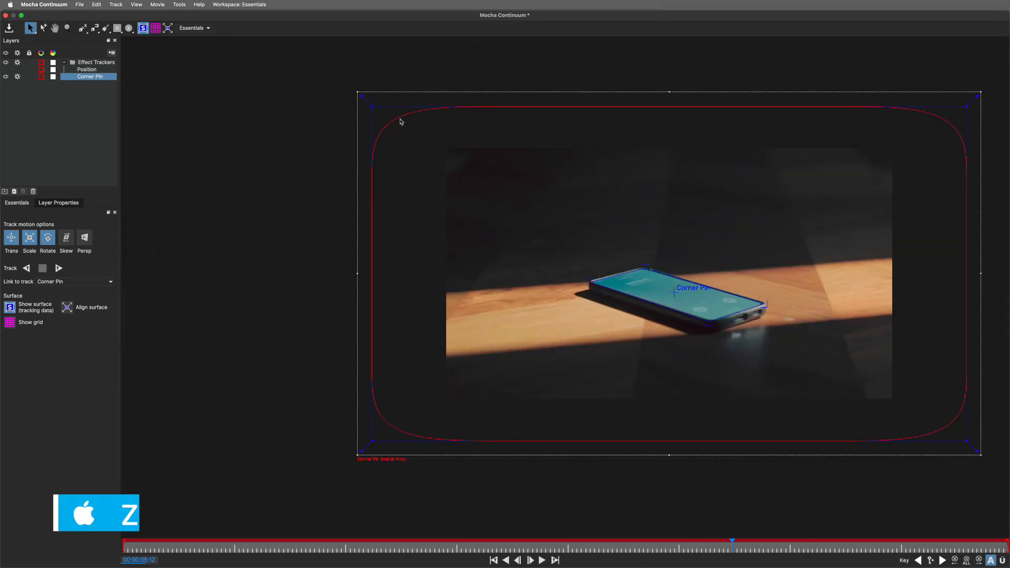
mouse_move(370, 107)
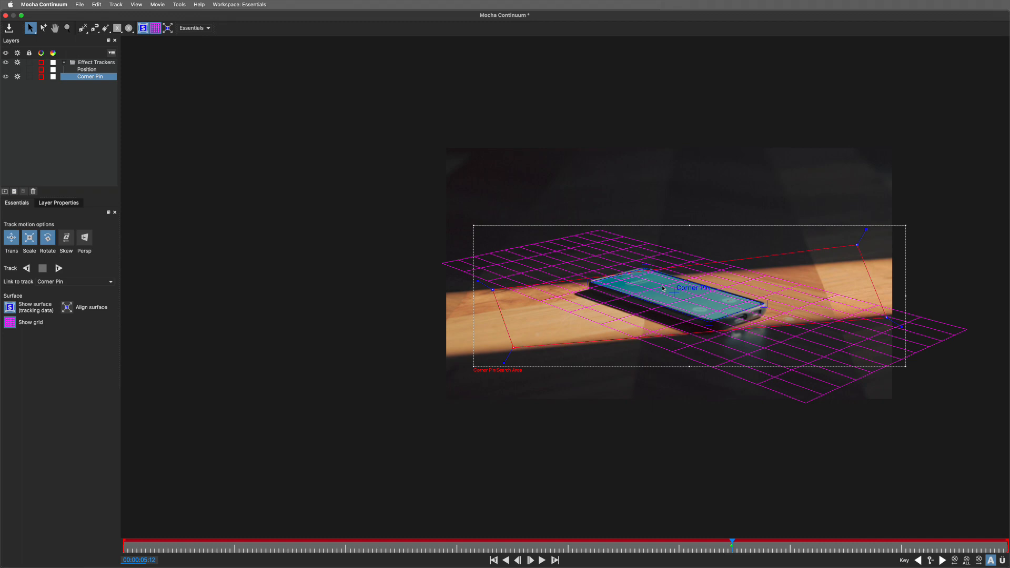
mouse_move(647, 269)
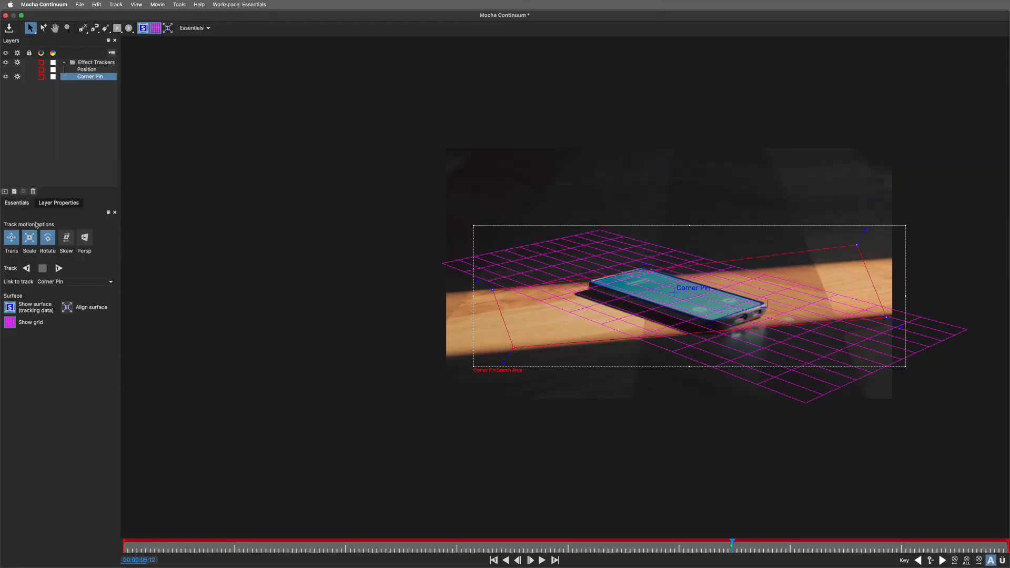
- Track the Corner Pin layer forward and then backward through the whole clip
click(16, 202)
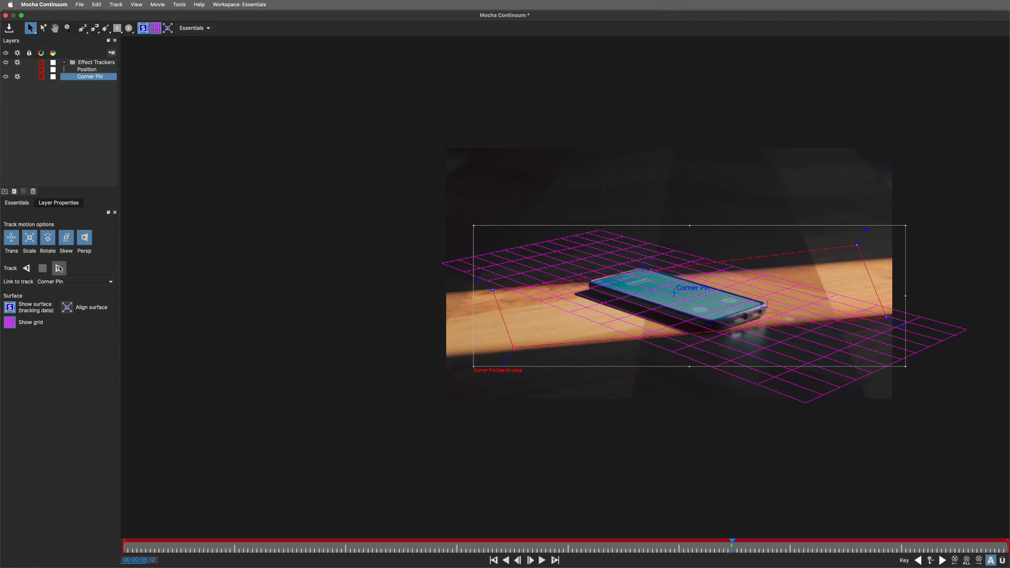
click(59, 268)
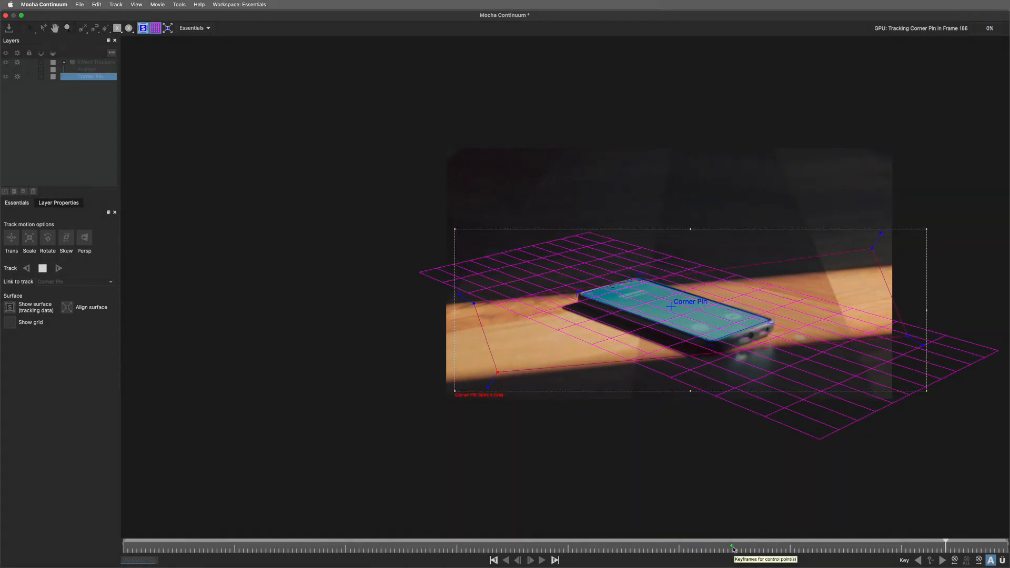
click(541, 560)
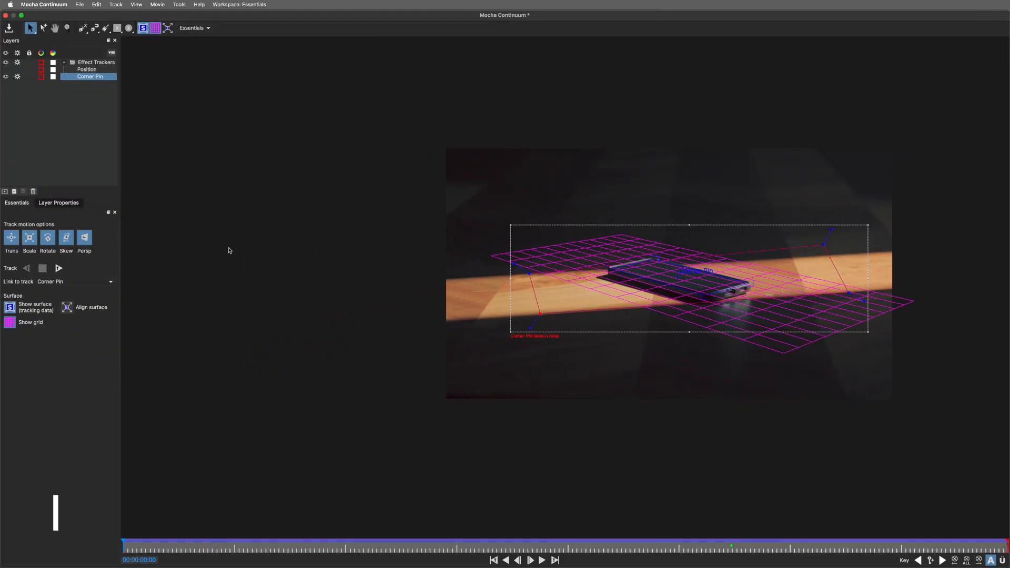
key(shift+8)
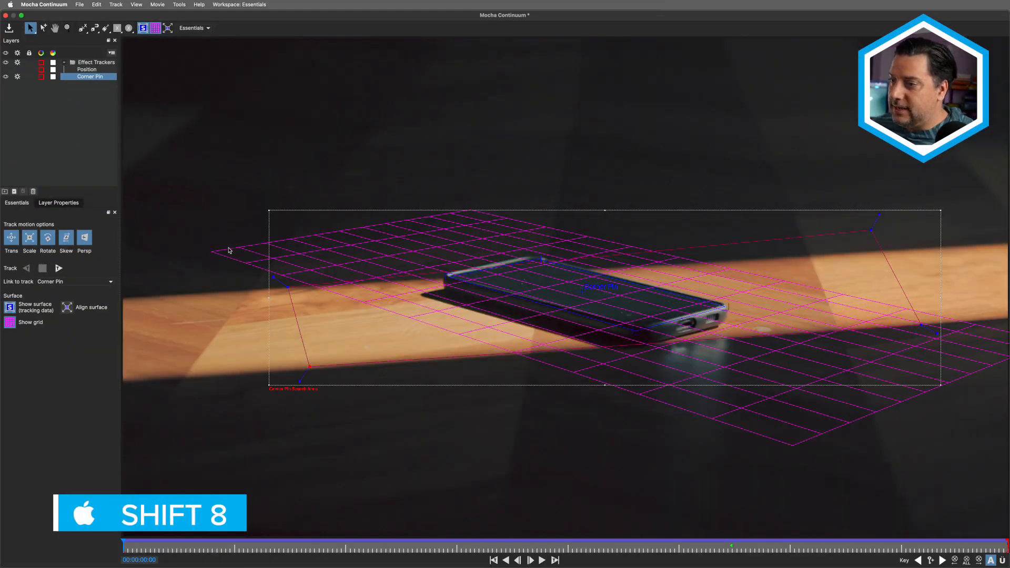
click(540, 559)
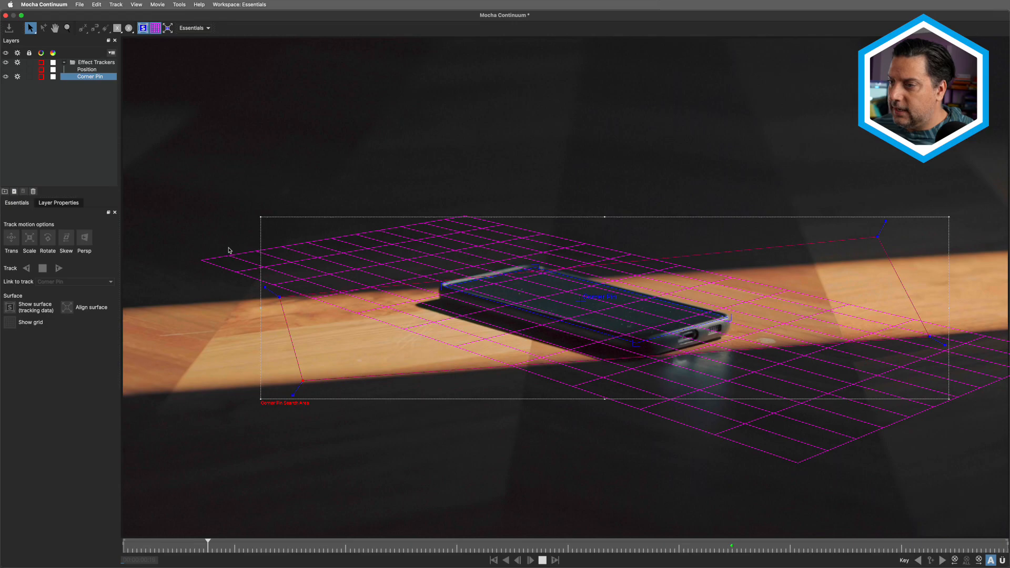
key(space)
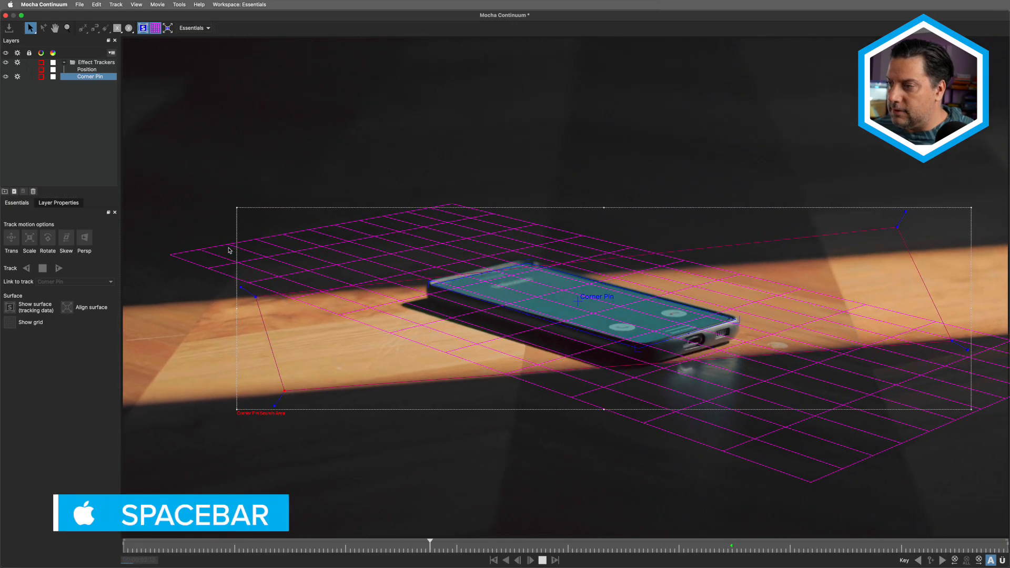
key(space)
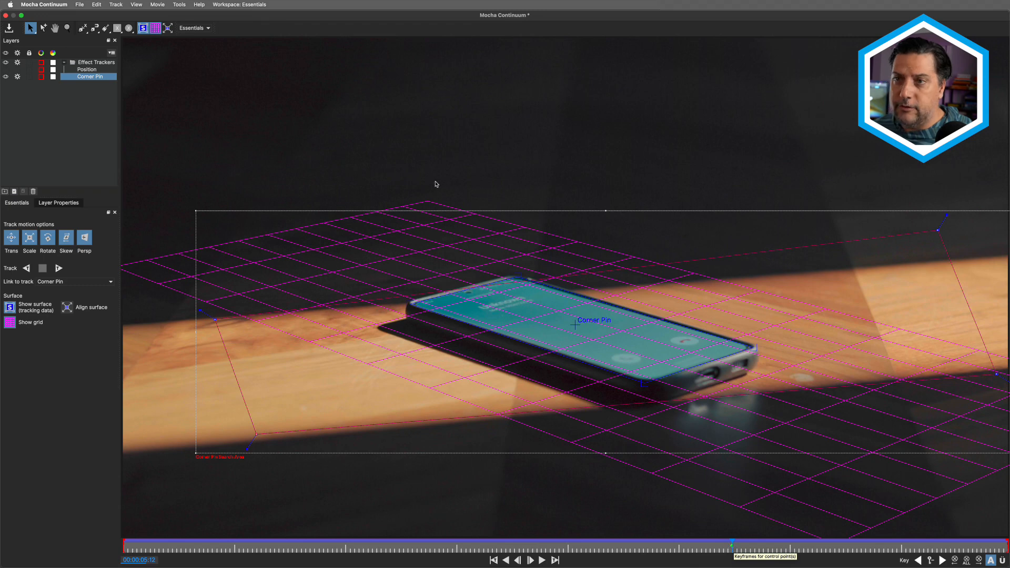
- Switch to the Classic workspace and show the Track/AdjustTrack parameters
click(194, 28)
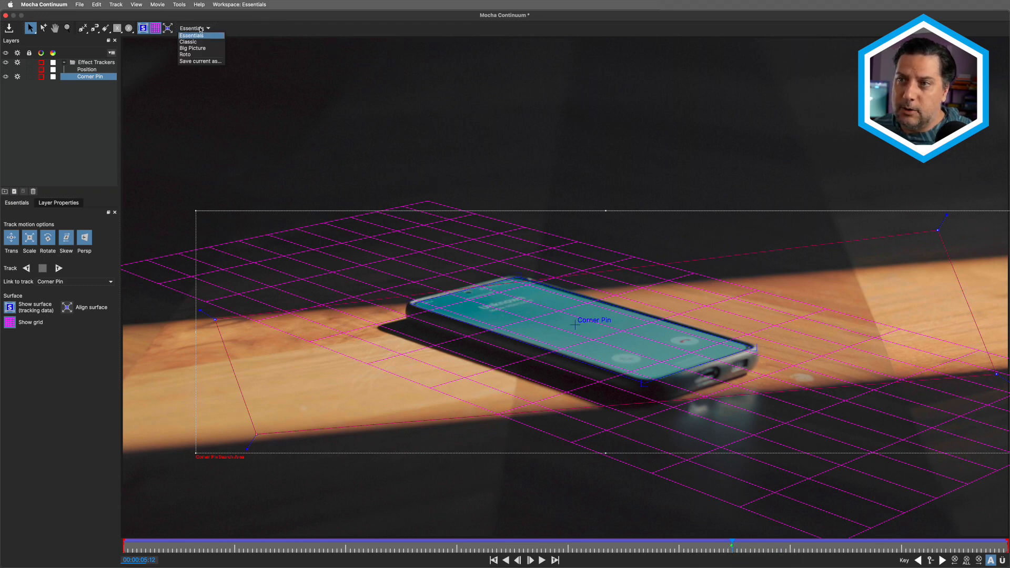
click(188, 41)
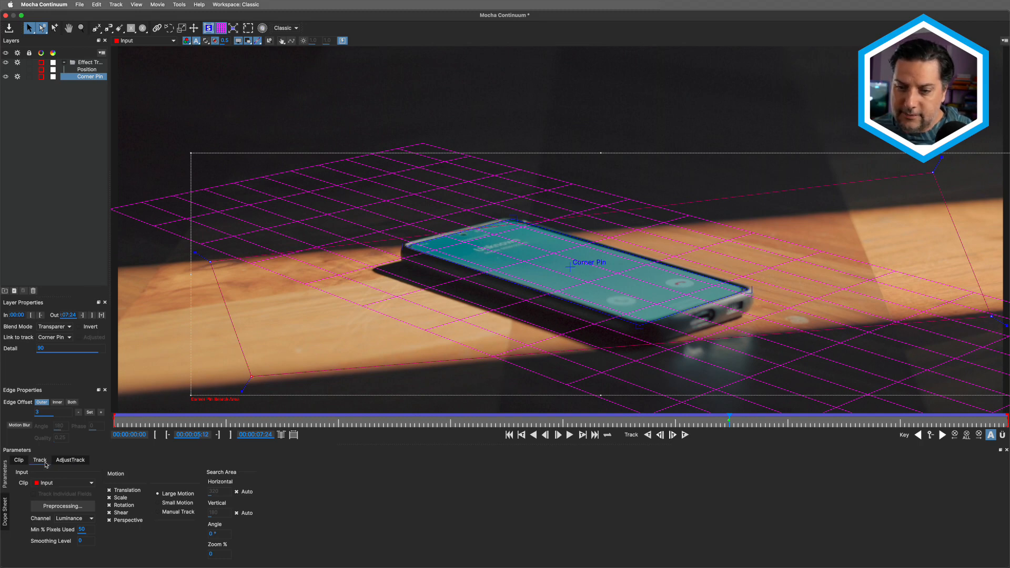
click(69, 460)
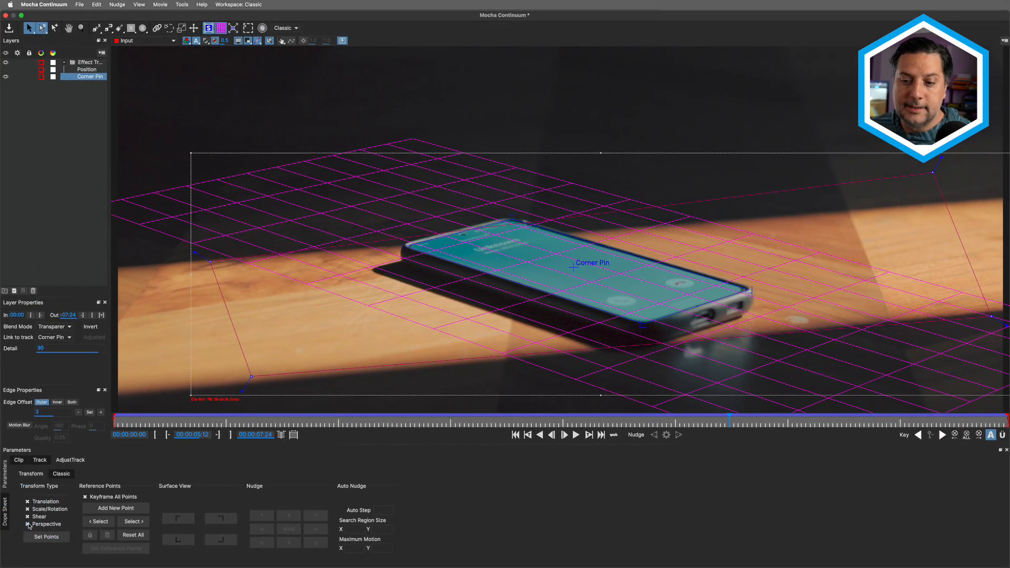
- Set the AdjustTrack reference points so reference and current-frame magnifiers appear
click(45, 537)
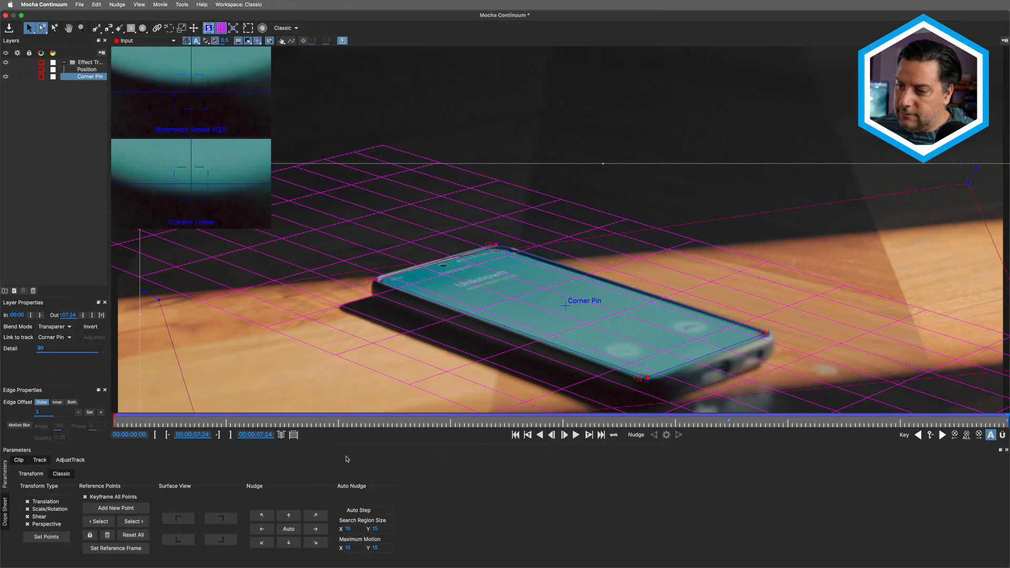
- Auto-nudge several corner pin points onto their reference positions at the phone's corners
click(253, 486)
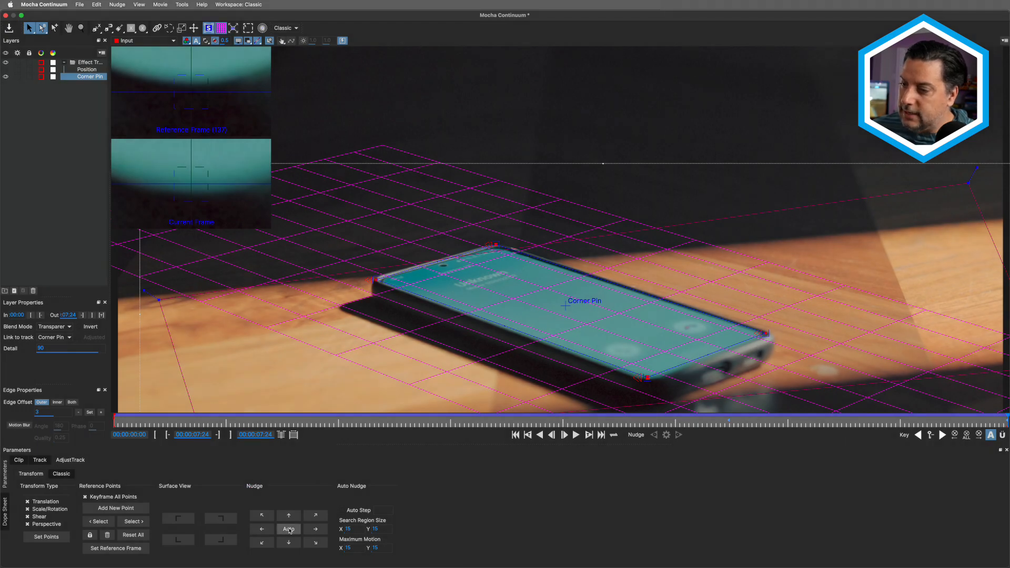
click(288, 529)
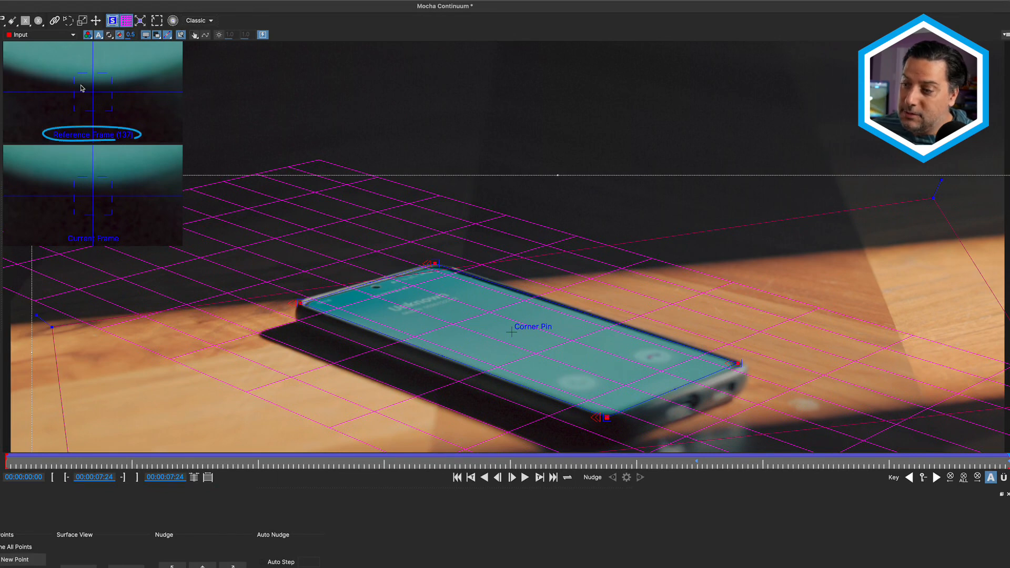
mouse_move(105, 92)
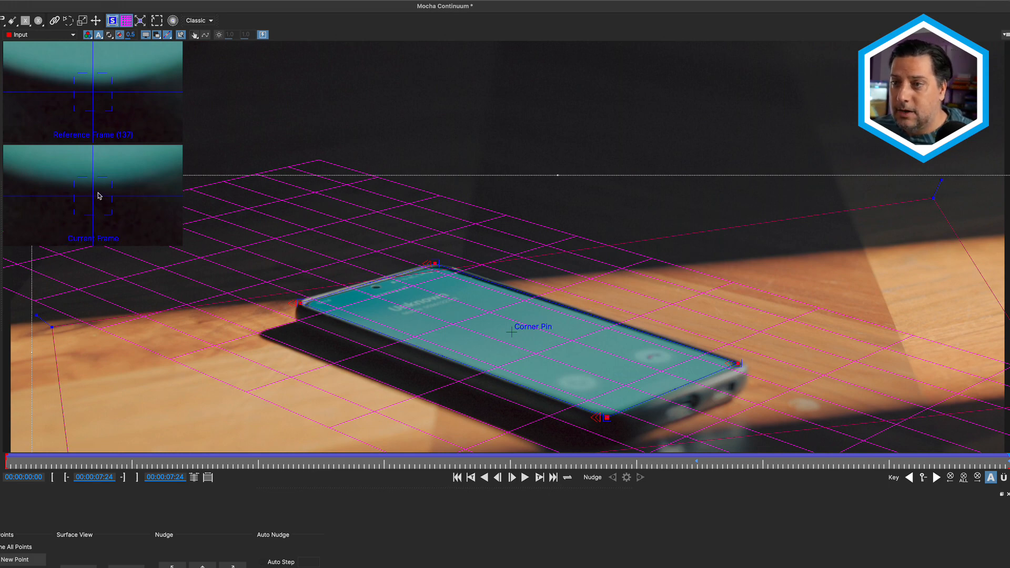
mouse_move(90, 211)
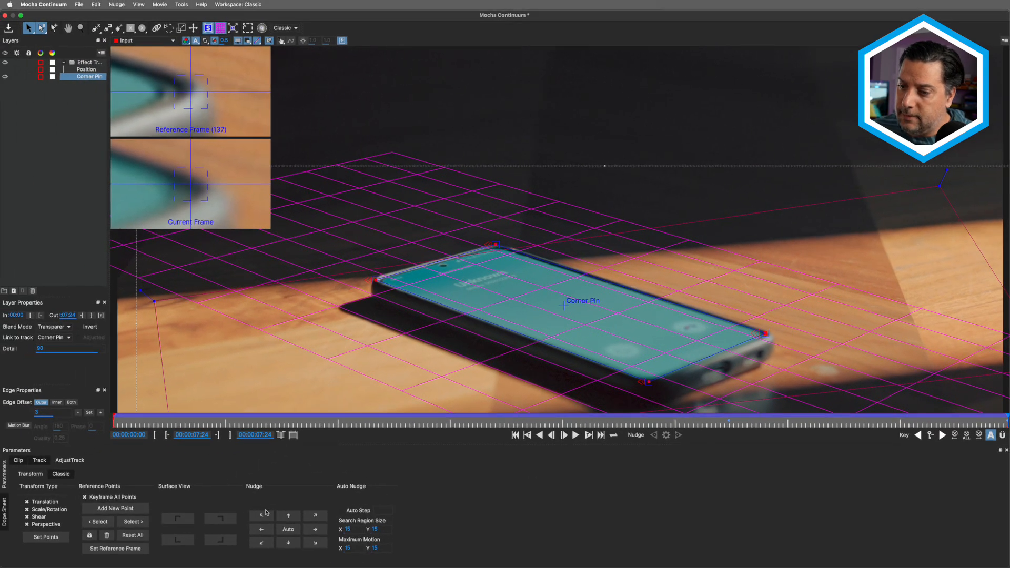
click(288, 529)
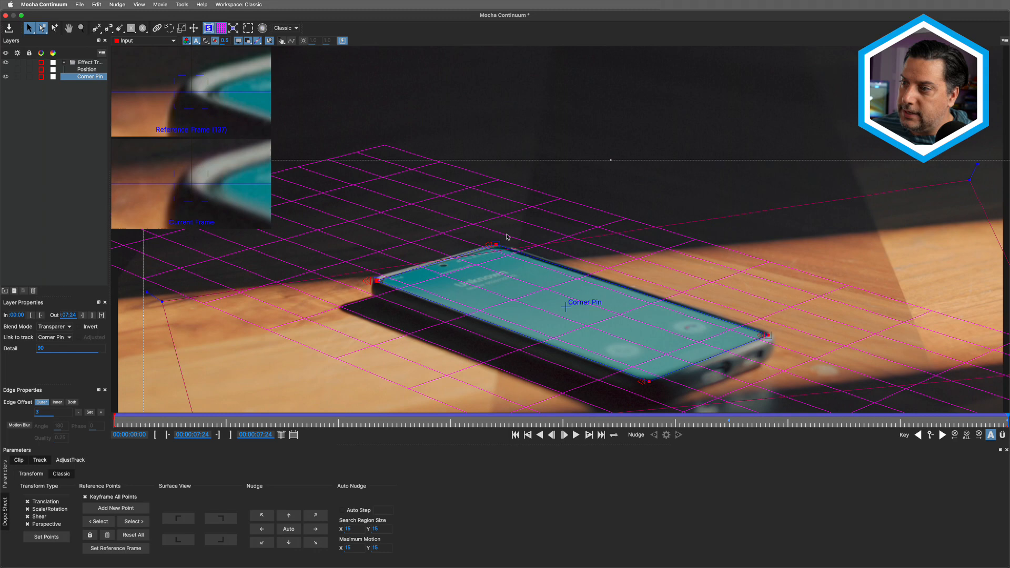
click(288, 529)
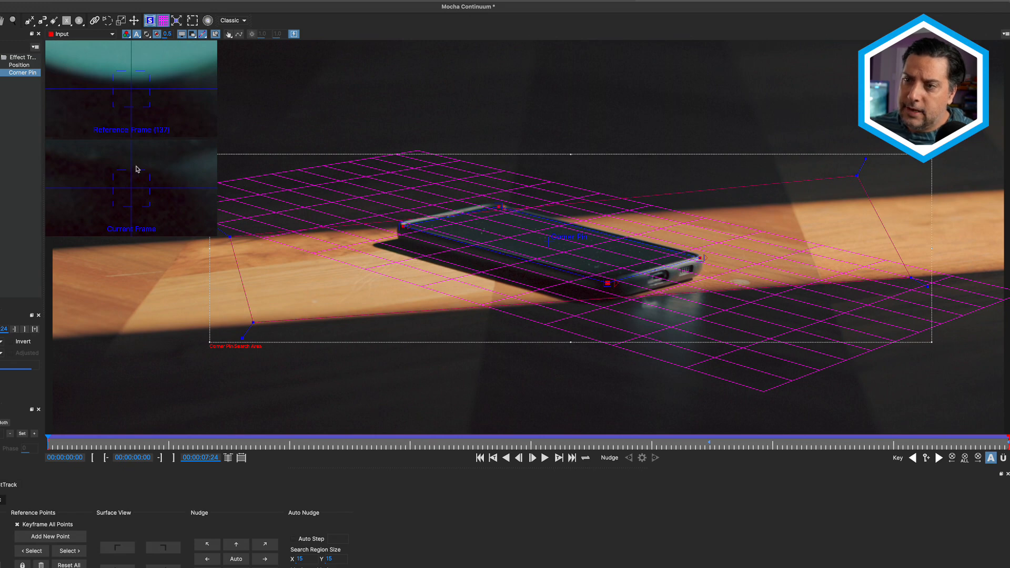
mouse_move(143, 122)
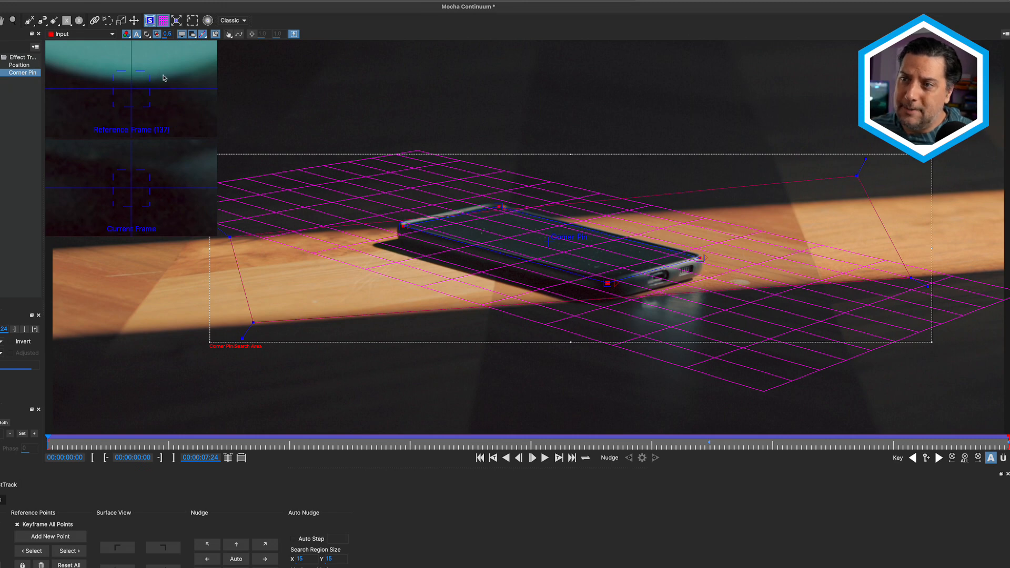
mouse_move(139, 63)
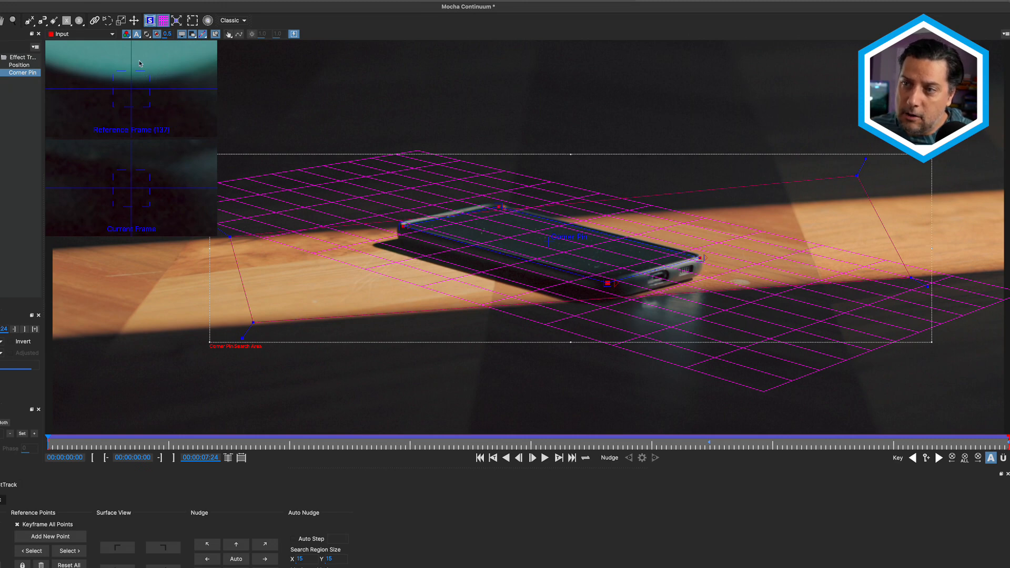
mouse_move(121, 195)
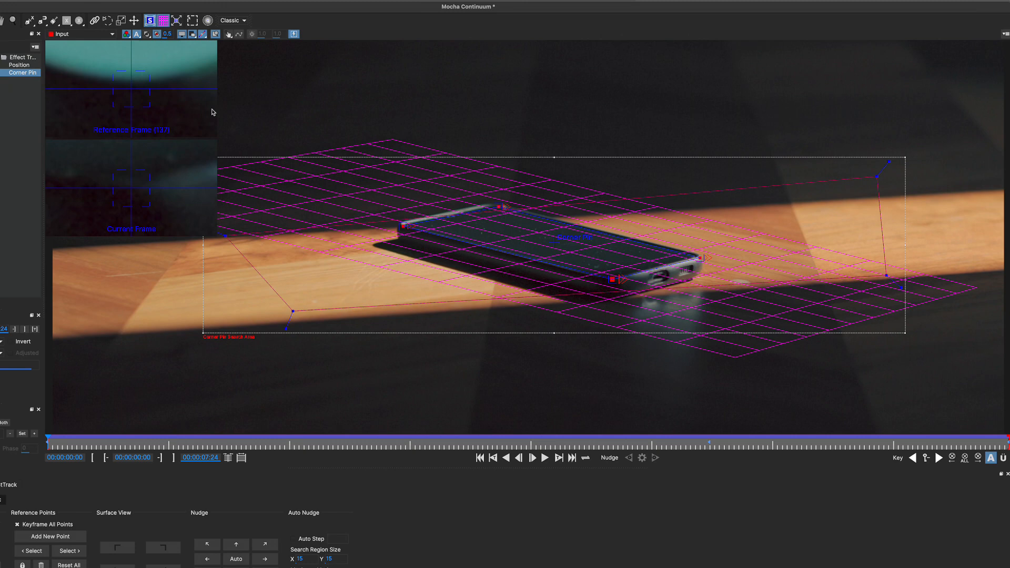
- Nudge a corner point upward with the Nudge arrows at the opening frames
click(236, 544)
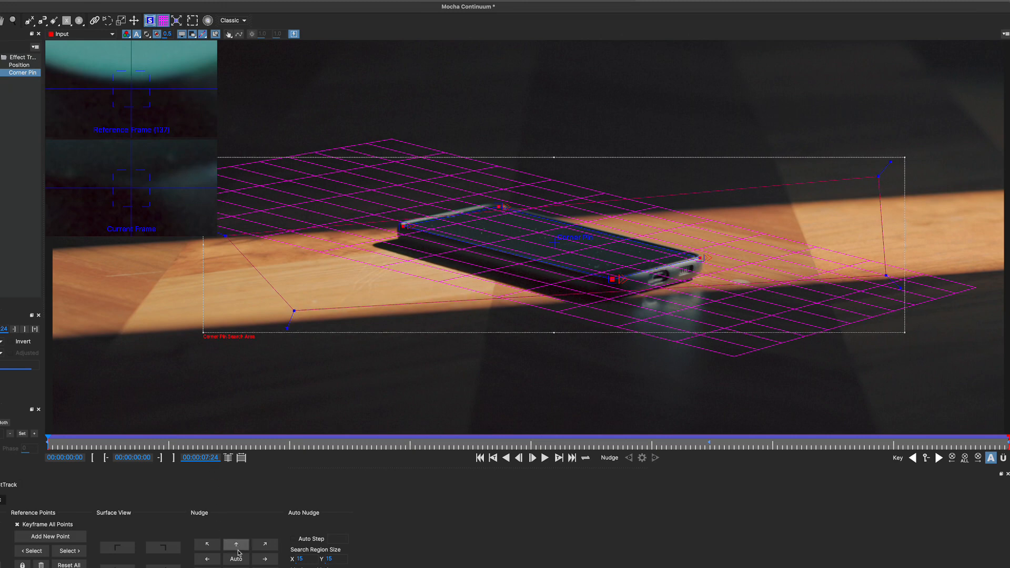
click(237, 544)
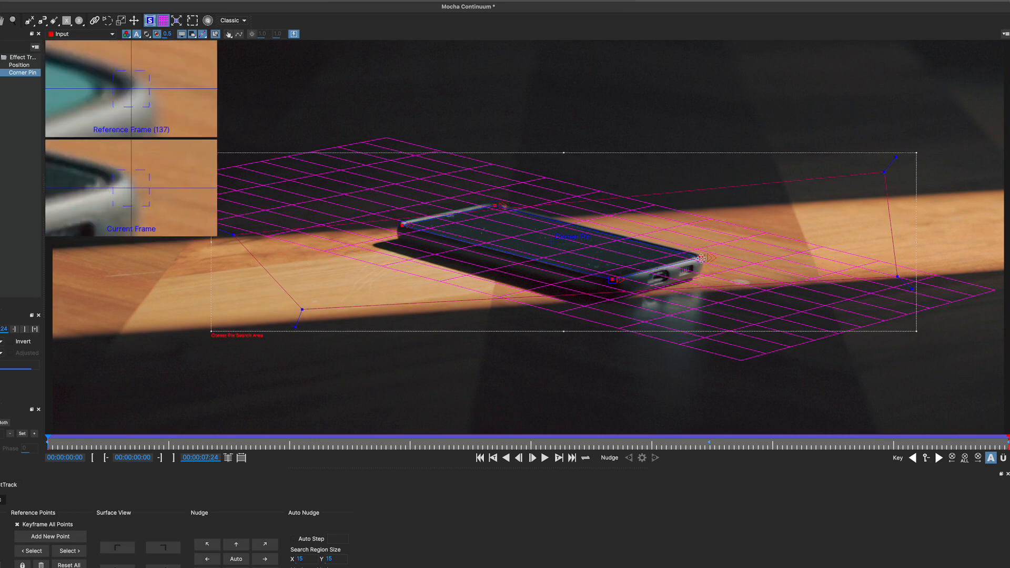
click(235, 543)
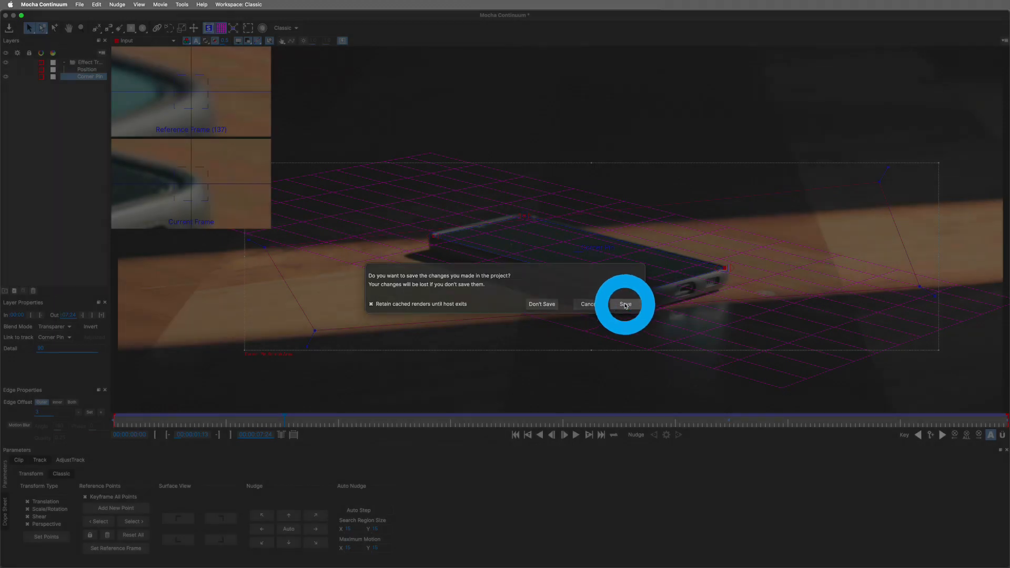
- Save the Mocha project changes and return to Final Cut Pro
click(623, 304)
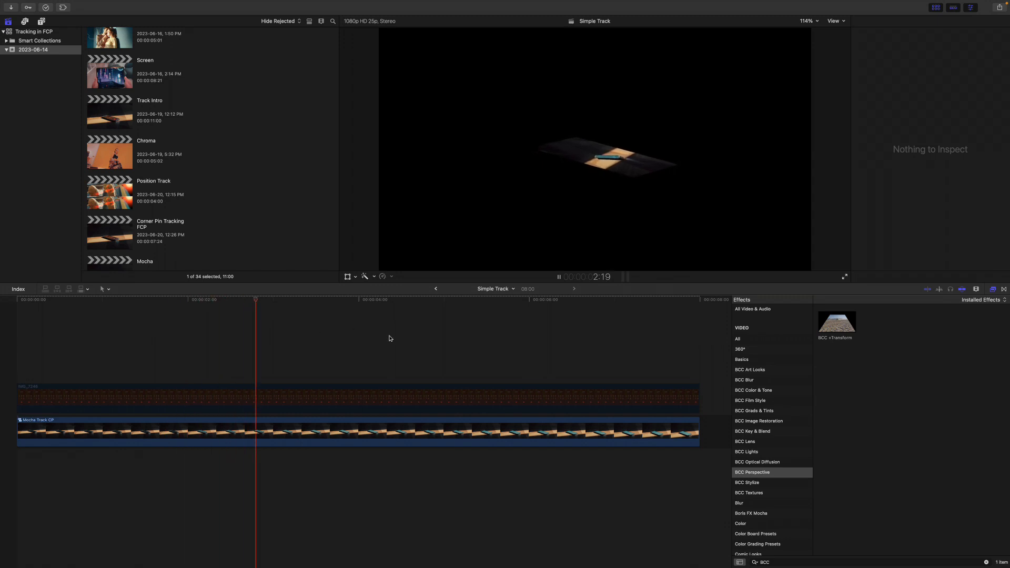
- Disable BCC +Transform on the Mocha Track CP clip and copy its attributes with Cmd+C
click(311, 431)
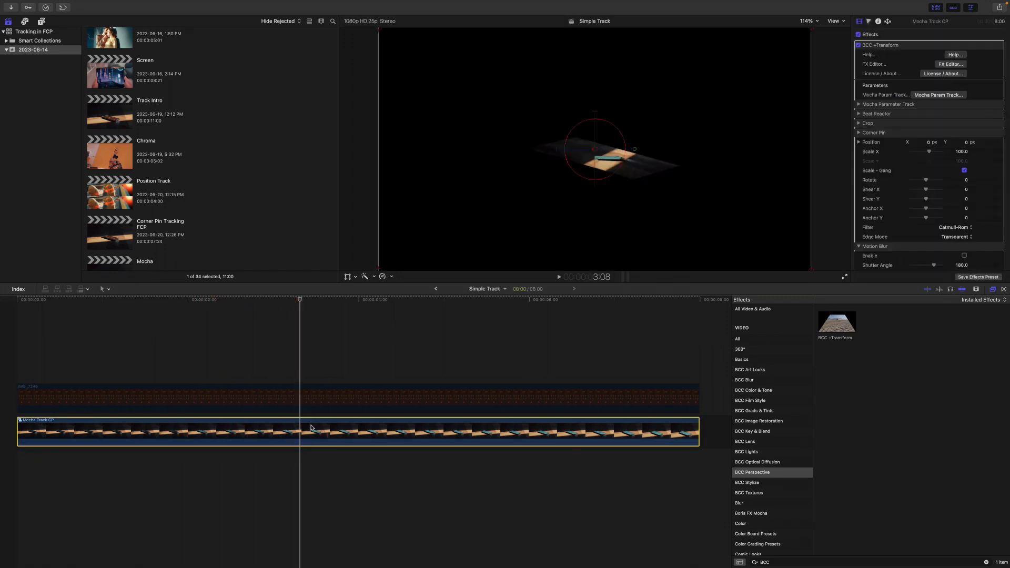
click(858, 45)
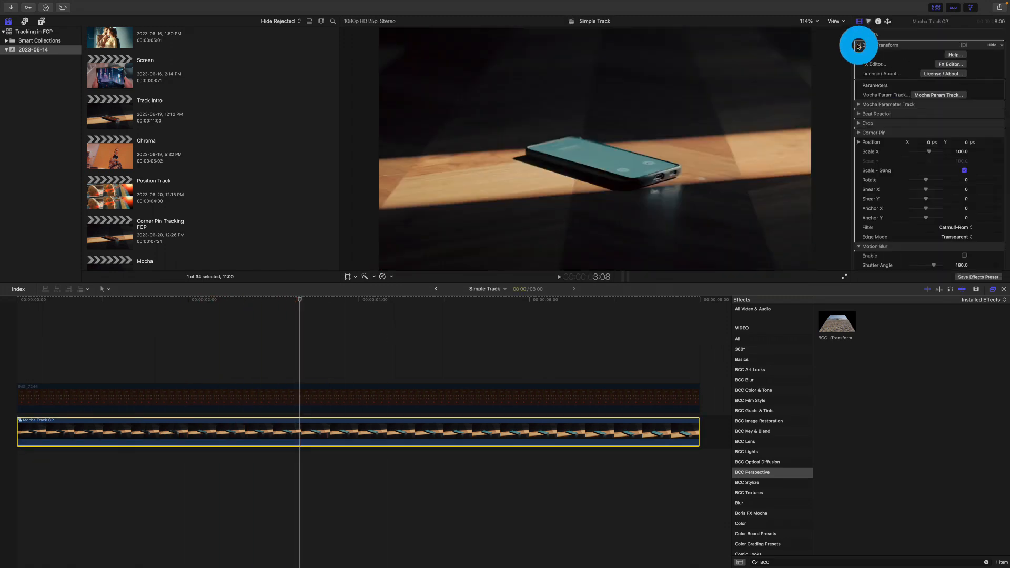
click(858, 45)
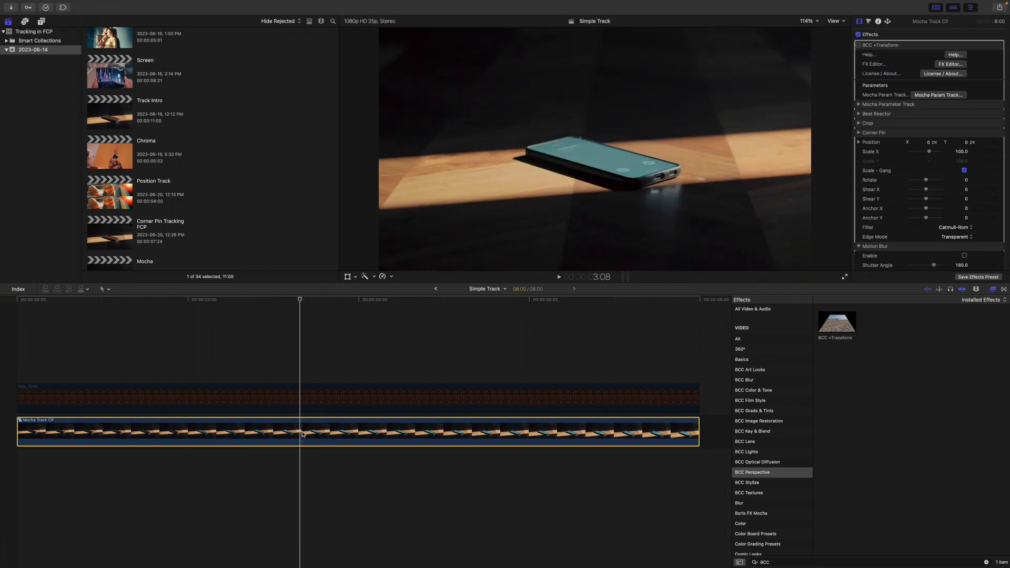
key(cmd+c)
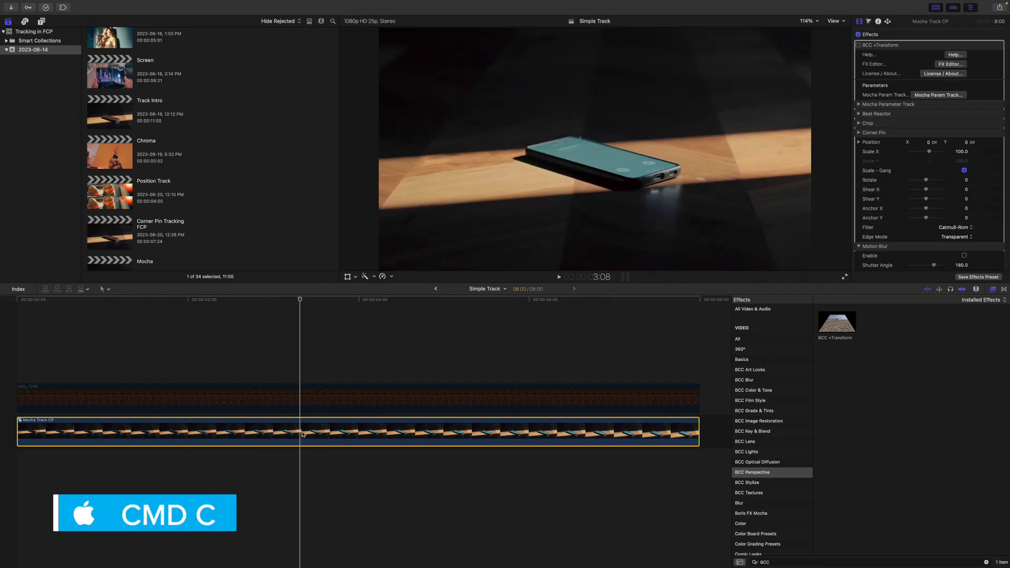
key(cmd+c)
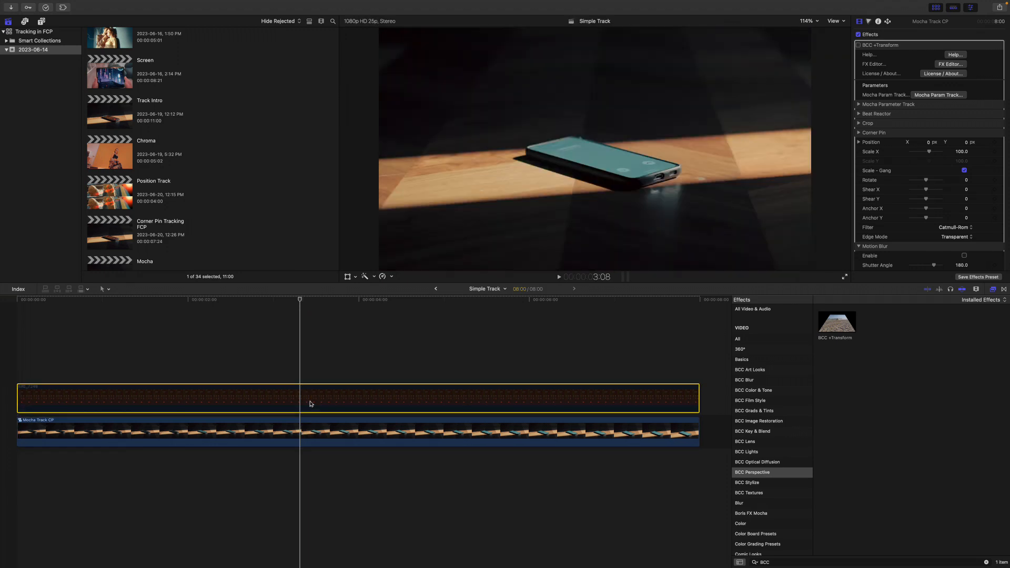
- Make the IMG_7246 phone-call screen clip a new compound clip named 'Track Phone'
click(294, 396)
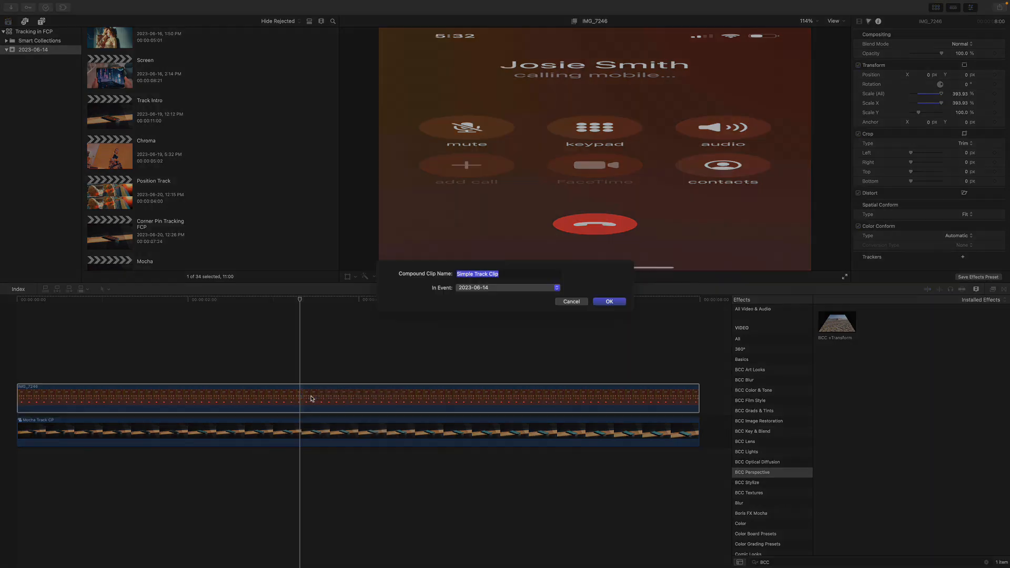
text(Trac)
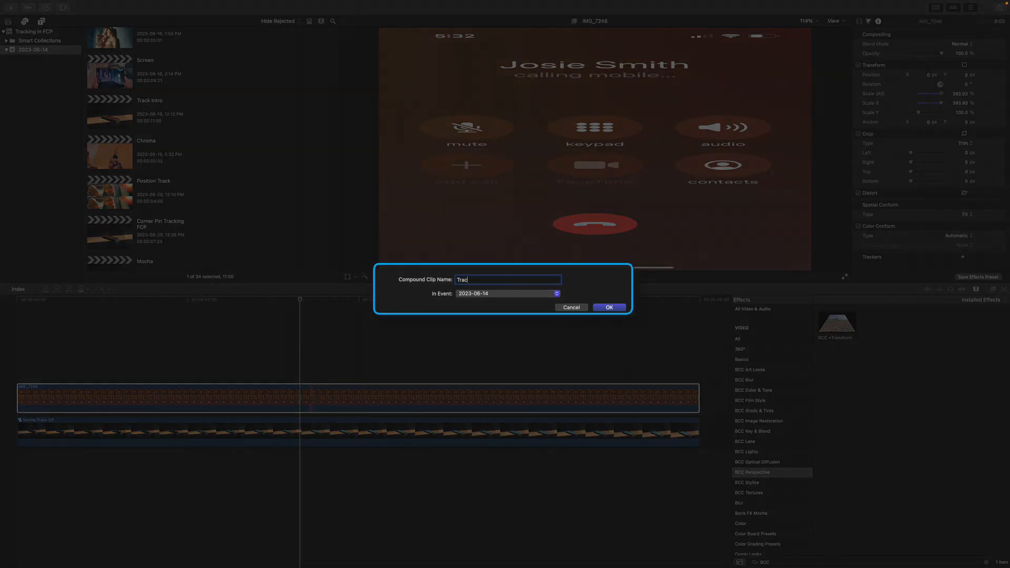
click(608, 307)
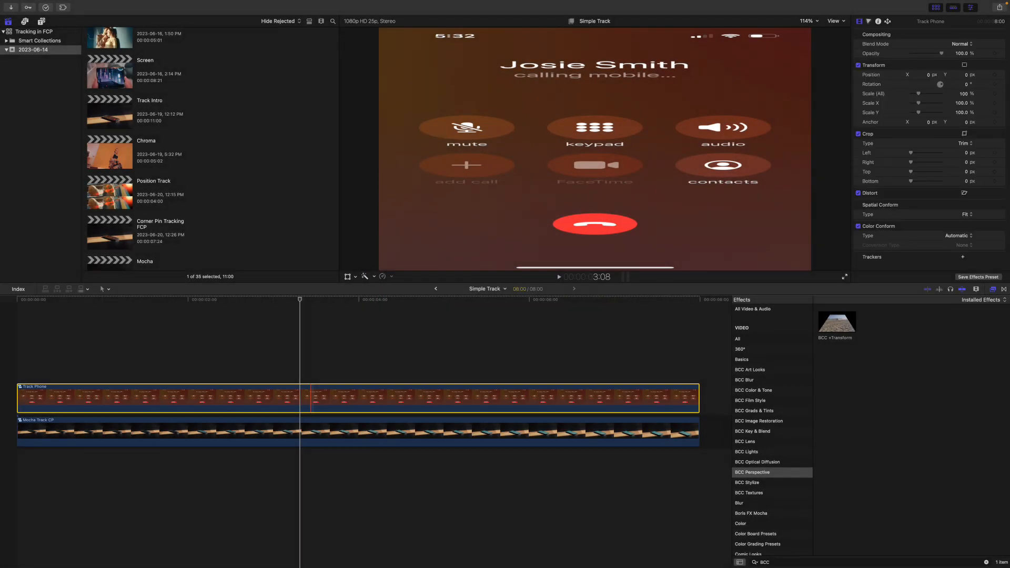
click(82, 4)
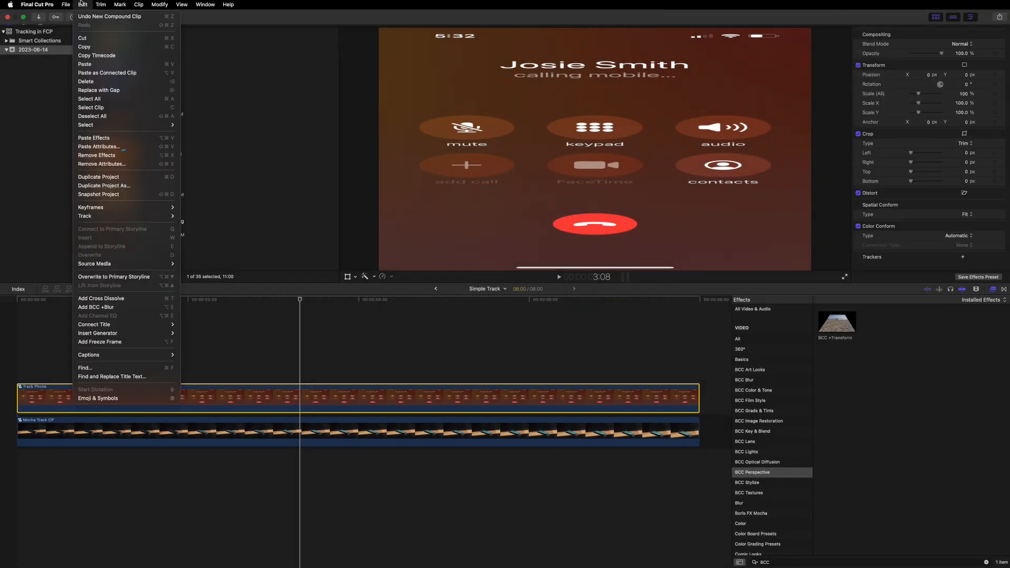
- Paste Attributes onto Track Phone keeping BCC +Transform, then enable the pasted effect
click(99, 148)
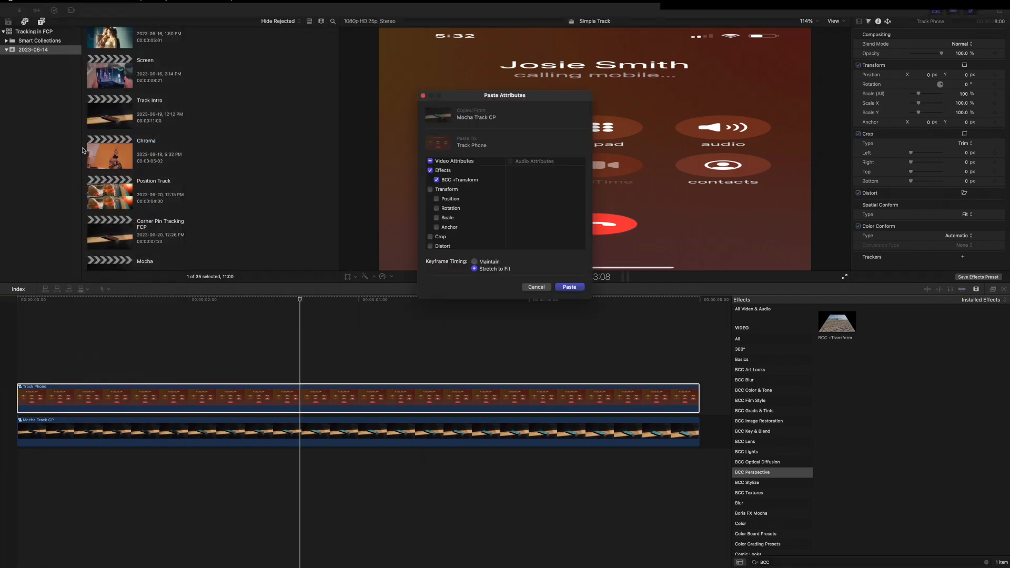
click(461, 180)
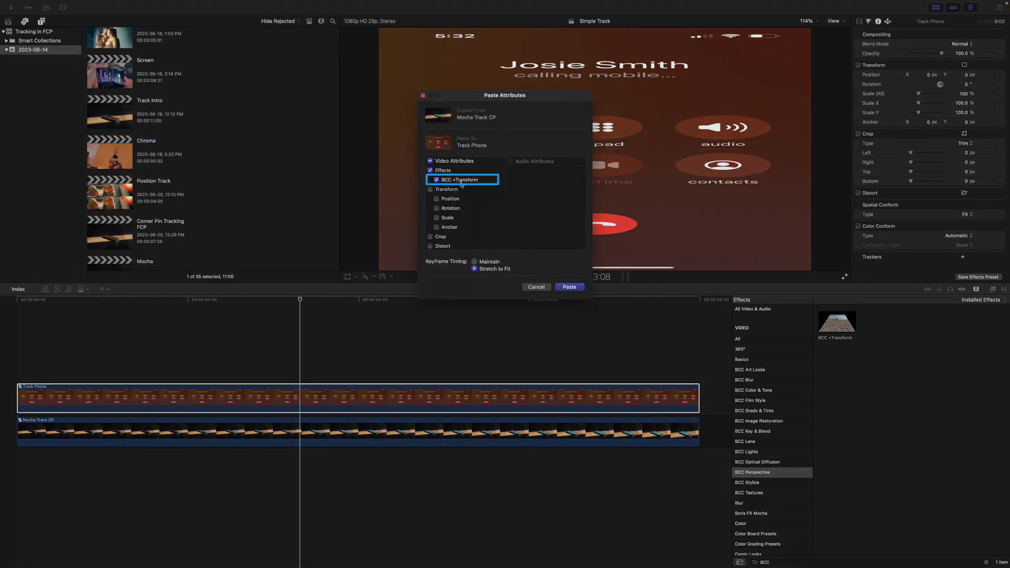
click(569, 286)
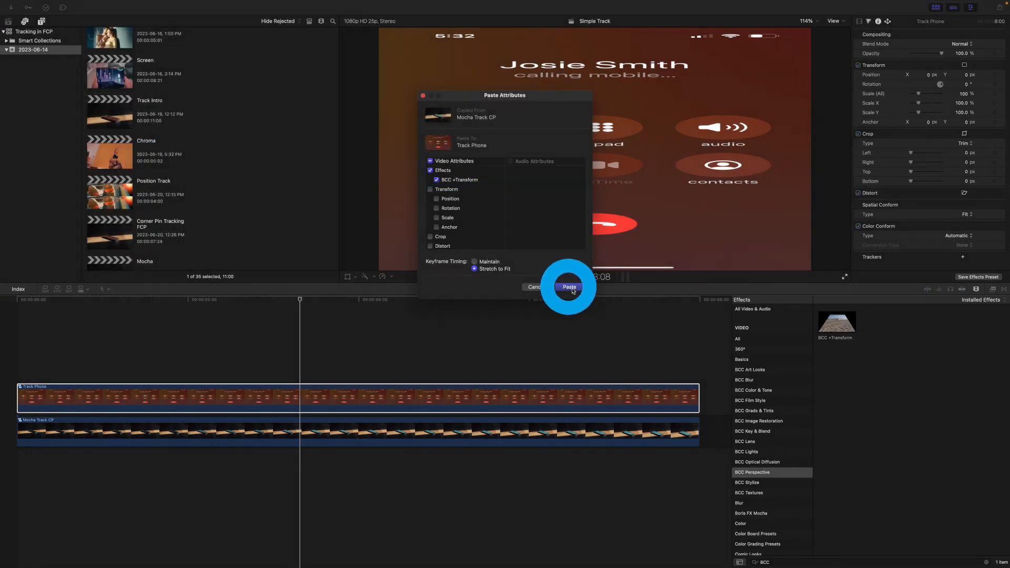
click(569, 287)
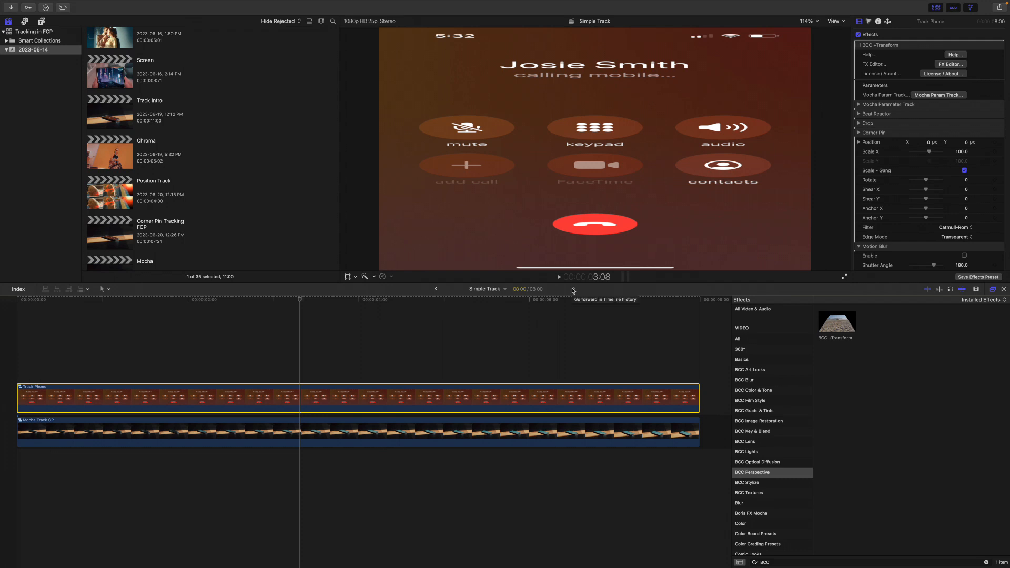
mouse_move(845, 162)
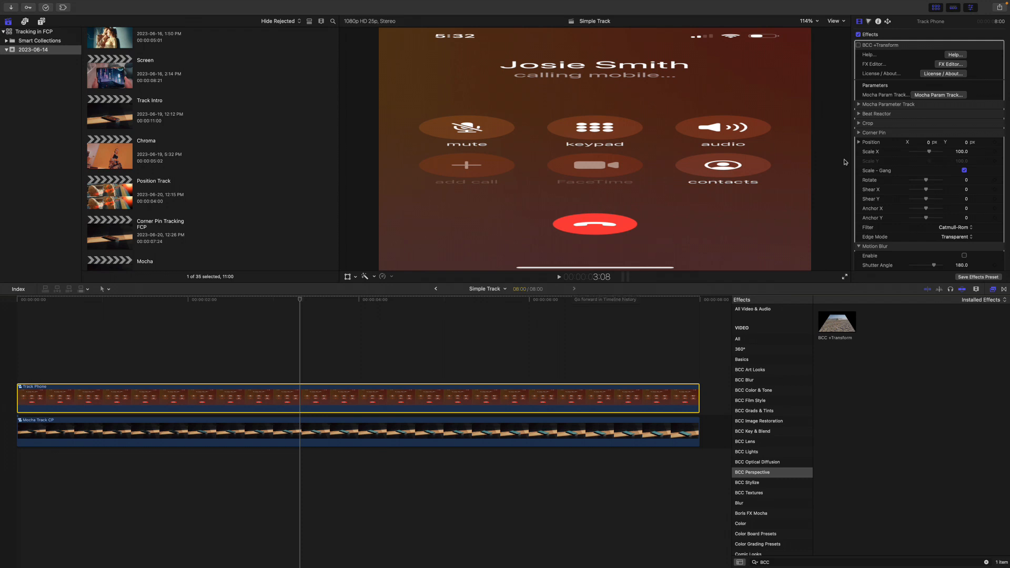
click(858, 45)
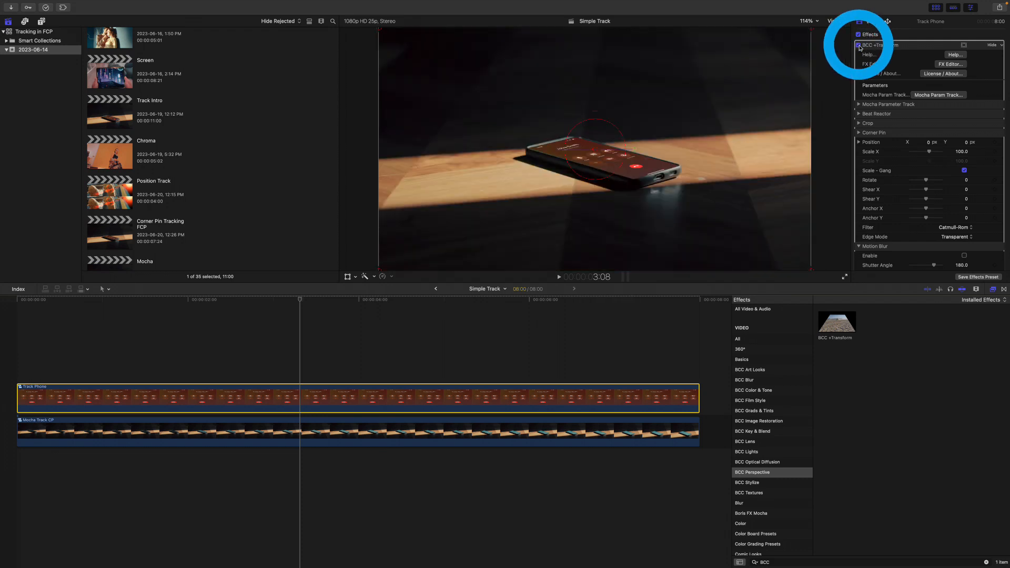